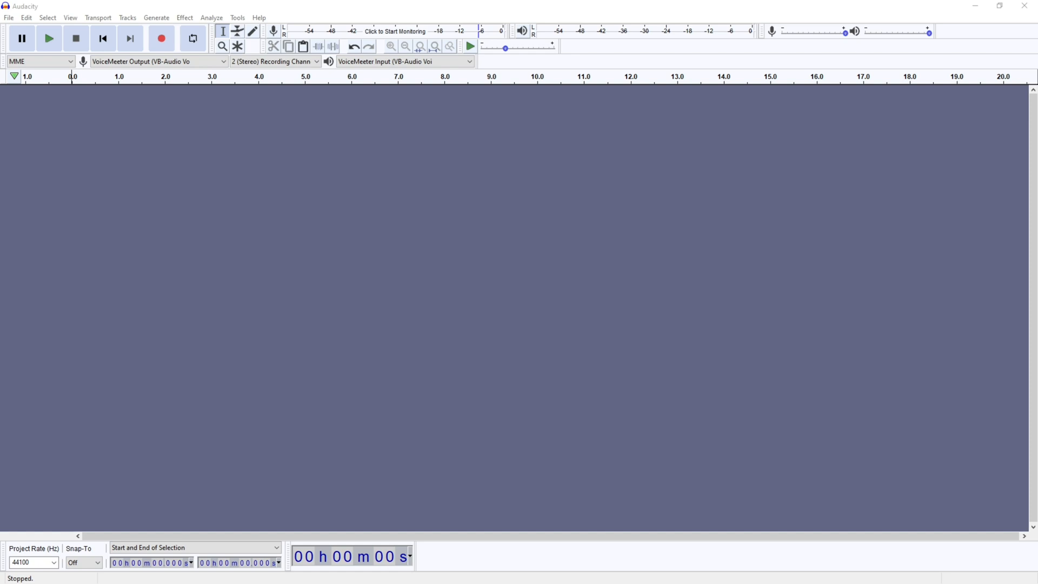
# Record a roughly 6.5-second stereo voice clip, checking the playback and recording device lists
pyautogui.click(155, 61)
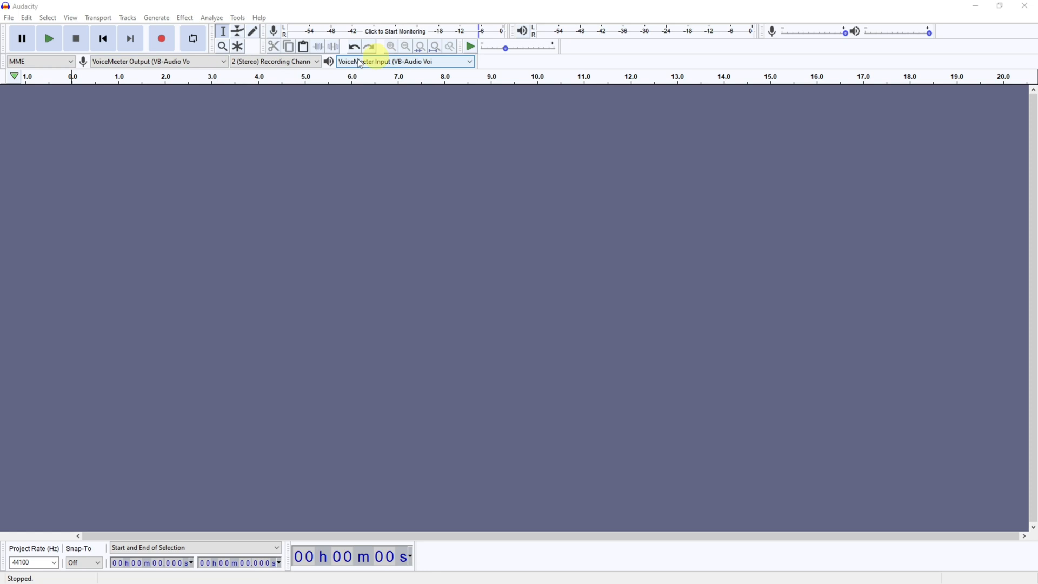
pyautogui.moveTo(161, 38)
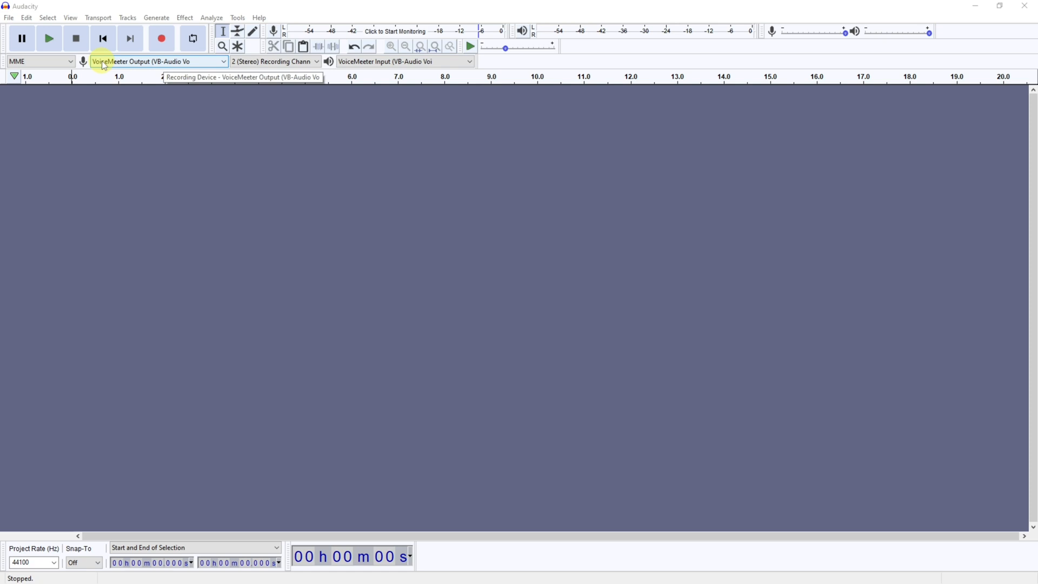
pyautogui.click(161, 38)
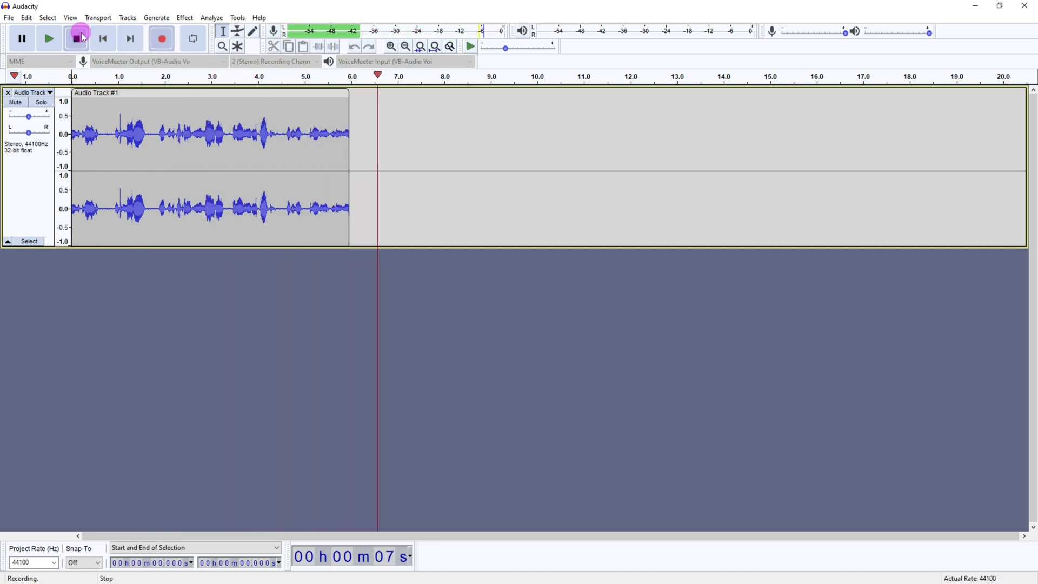
pyautogui.click(78, 38)
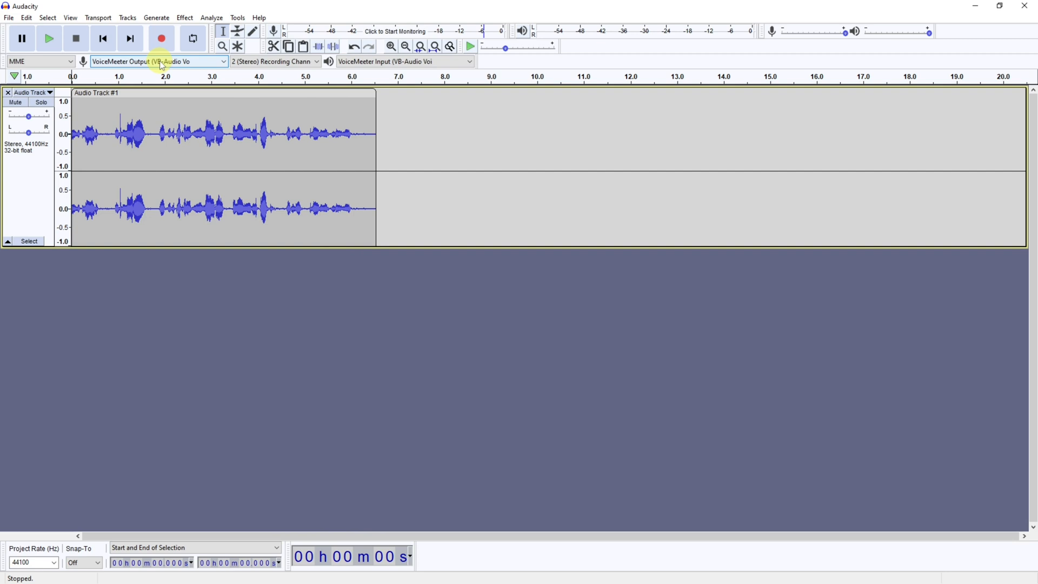
pyautogui.click(159, 60)
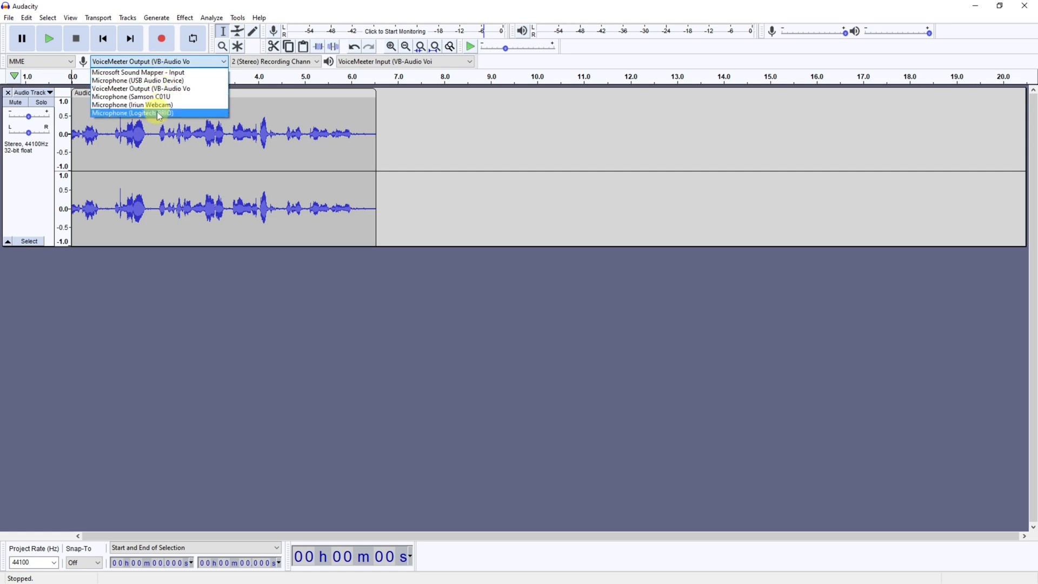
pyautogui.moveTo(137, 73)
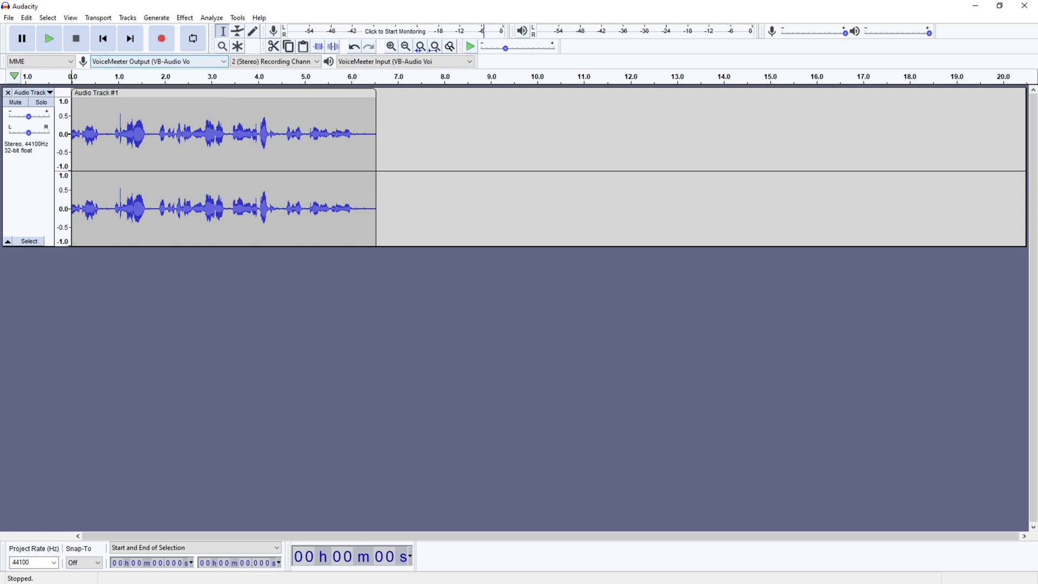
pyautogui.click(8, 18)
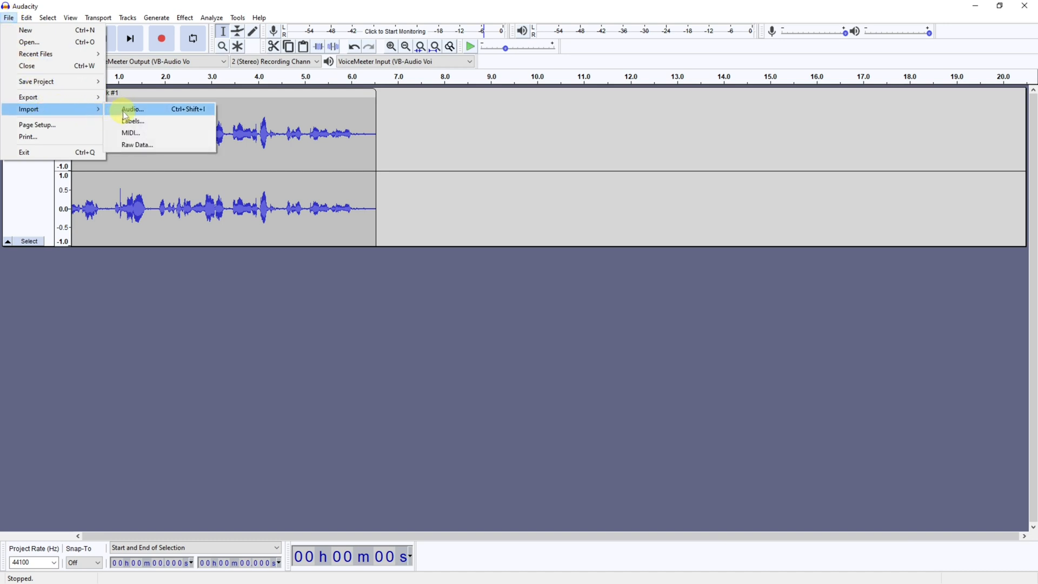
# Import 'Double You - The Mini Vandals.mp3' from DEMO CLIPS as a second stereo track
pyautogui.click(132, 108)
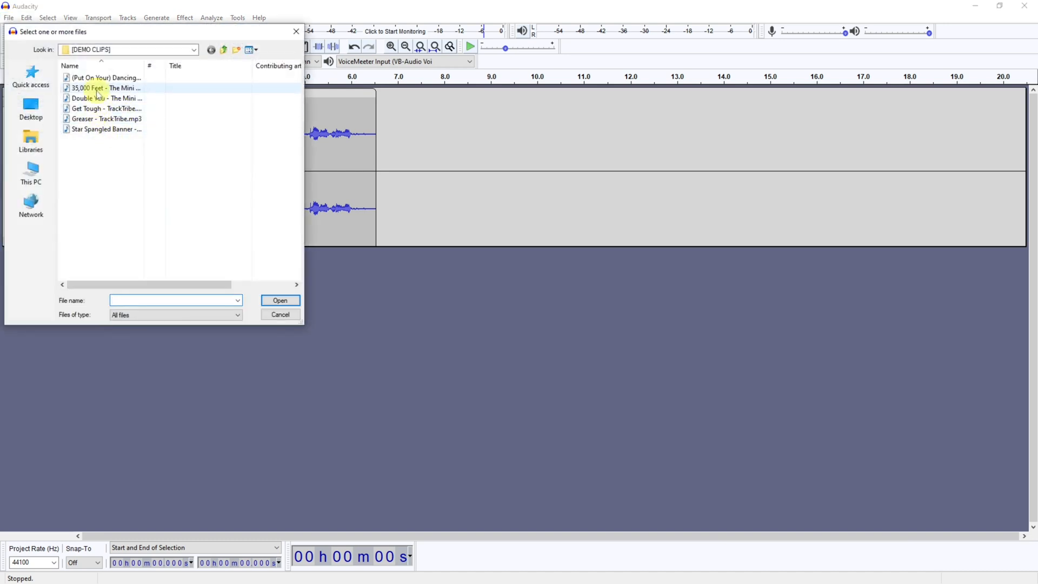
pyautogui.click(106, 99)
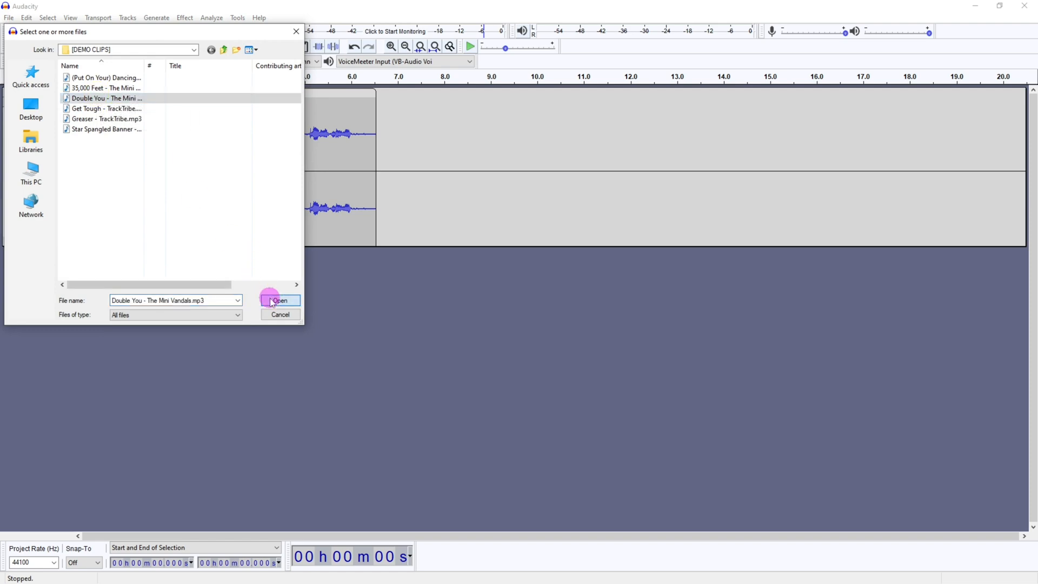
pyautogui.click(279, 300)
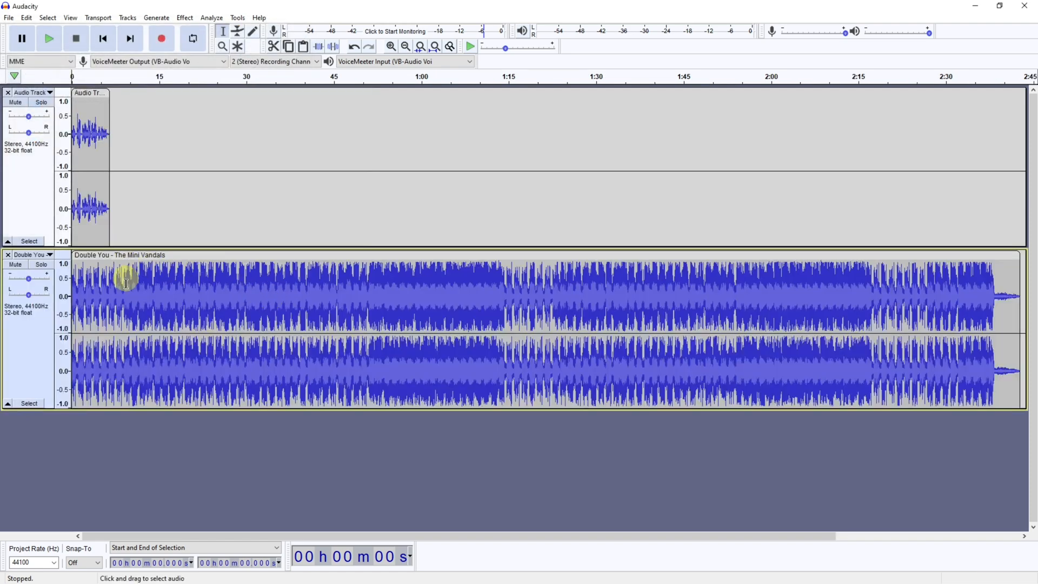